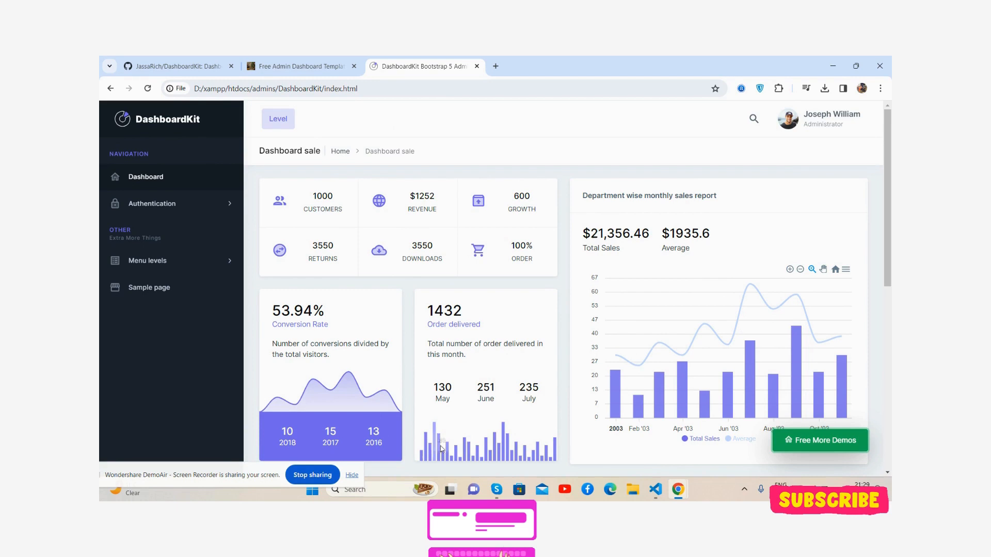
mouse_move(820, 395)
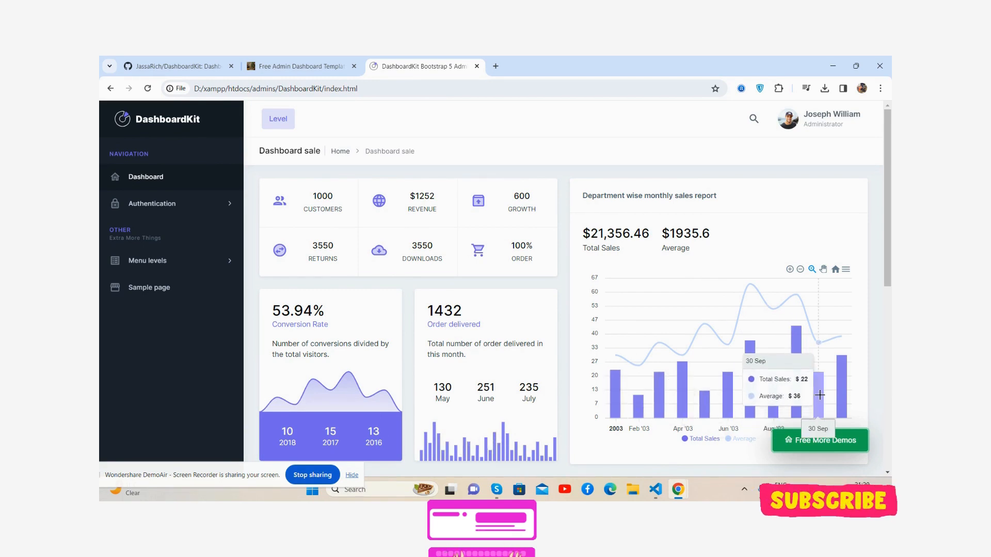
mouse_move(630, 310)
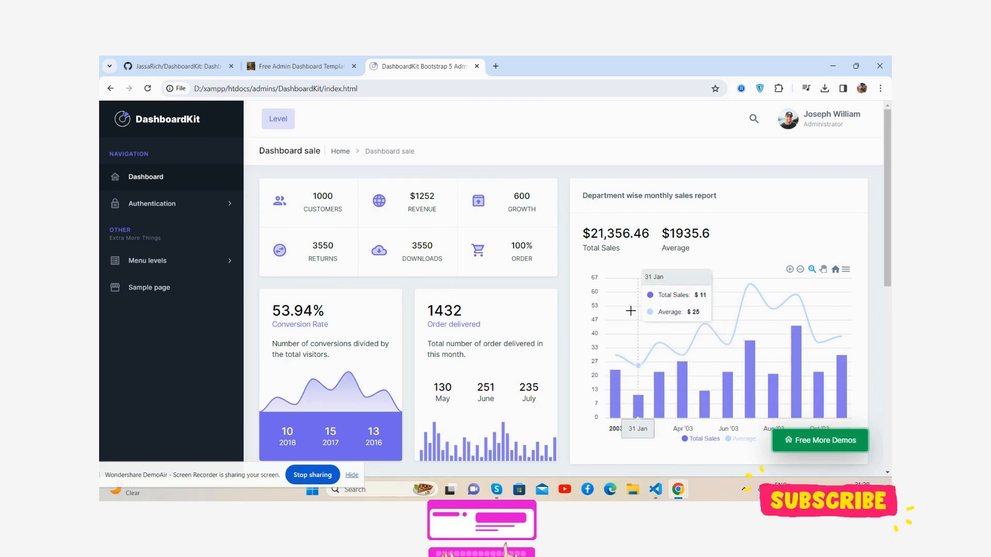
mouse_move(559, 259)
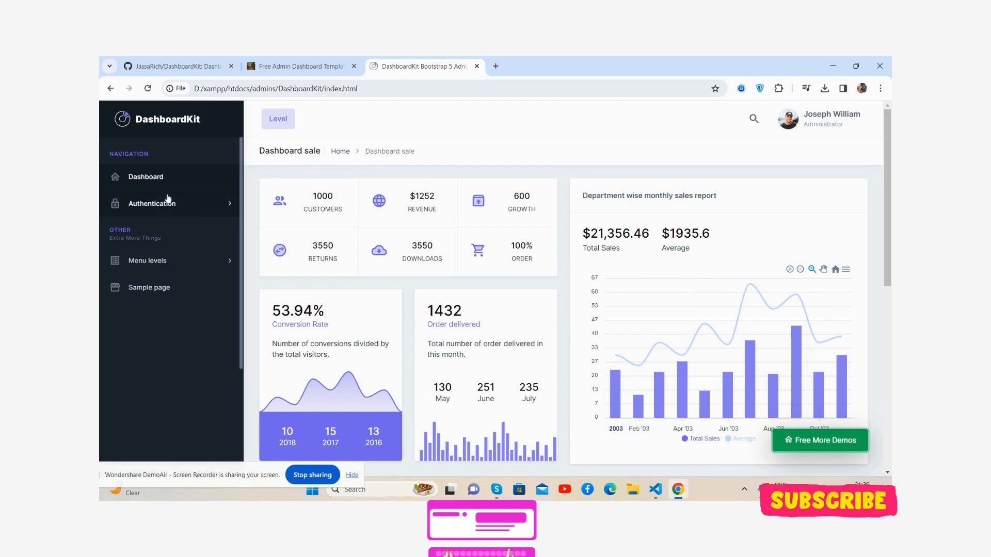
Expand the Authentication menu and open the Sign in page in a new tab.
scroll(down, 3)
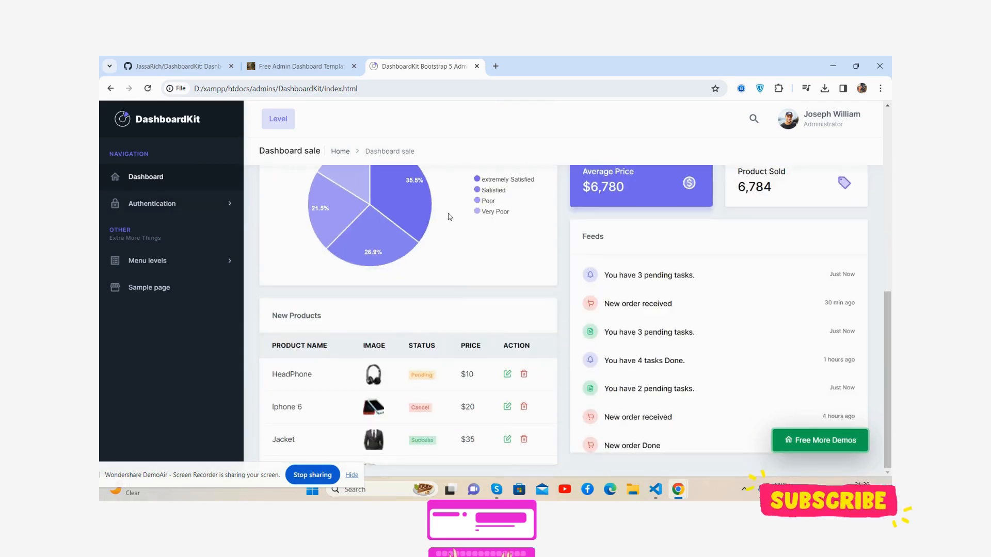
scroll(up, 3)
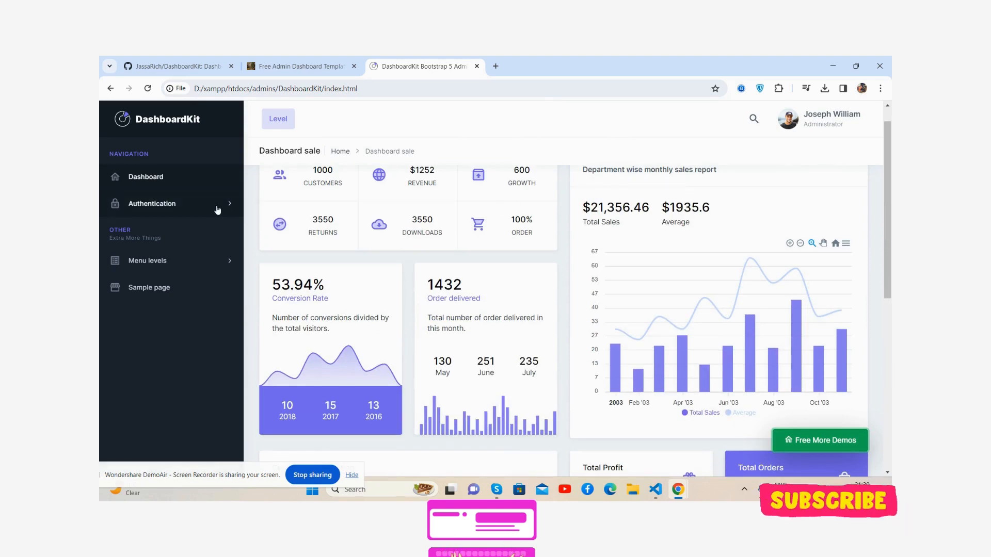
click(151, 204)
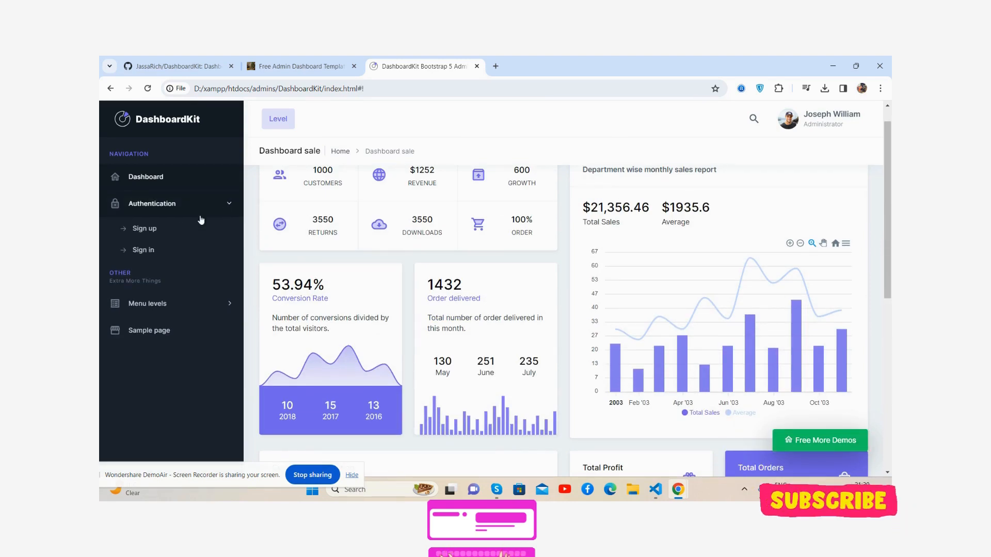
right_click(143, 250)
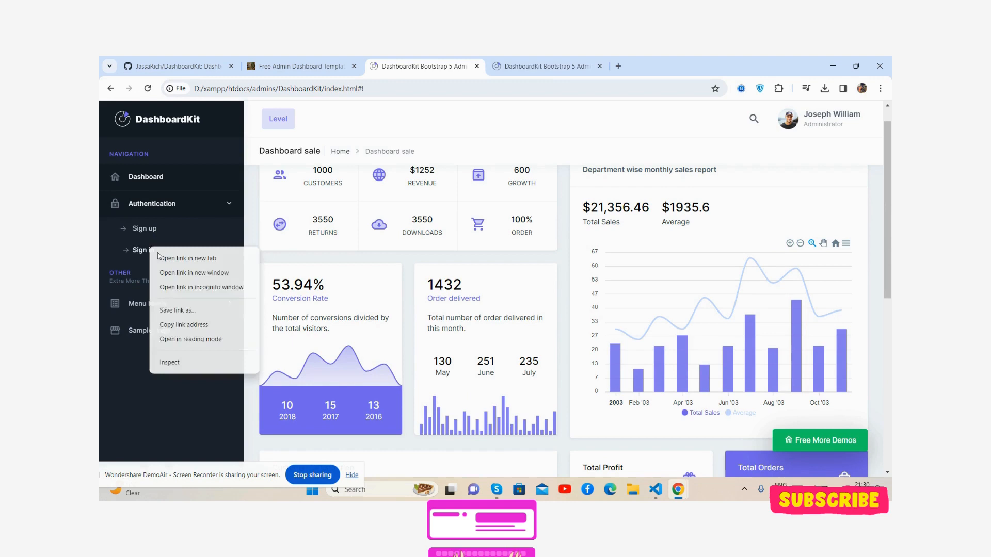
click(187, 258)
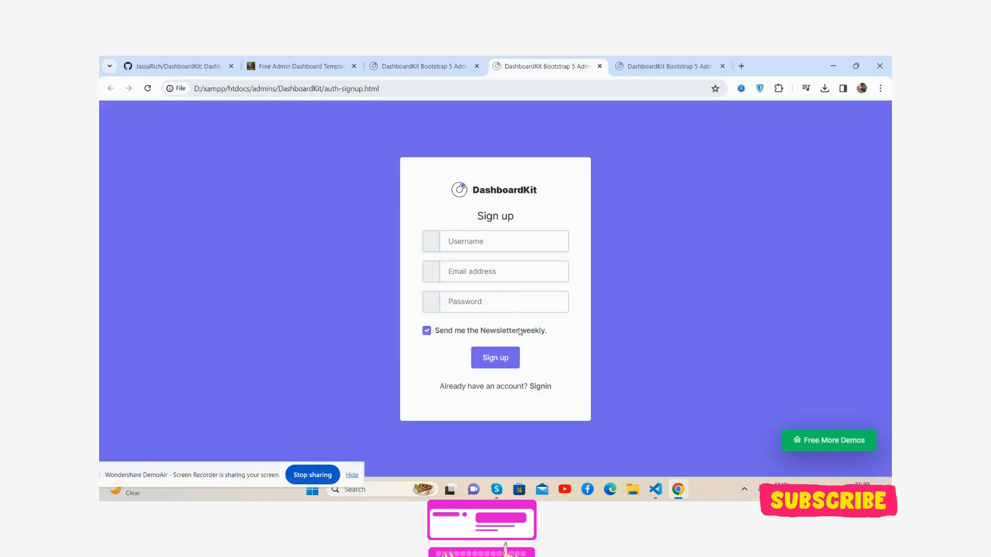
View the sign-in screen, close both auth tabs, and go to the Sample page.
click(541, 386)
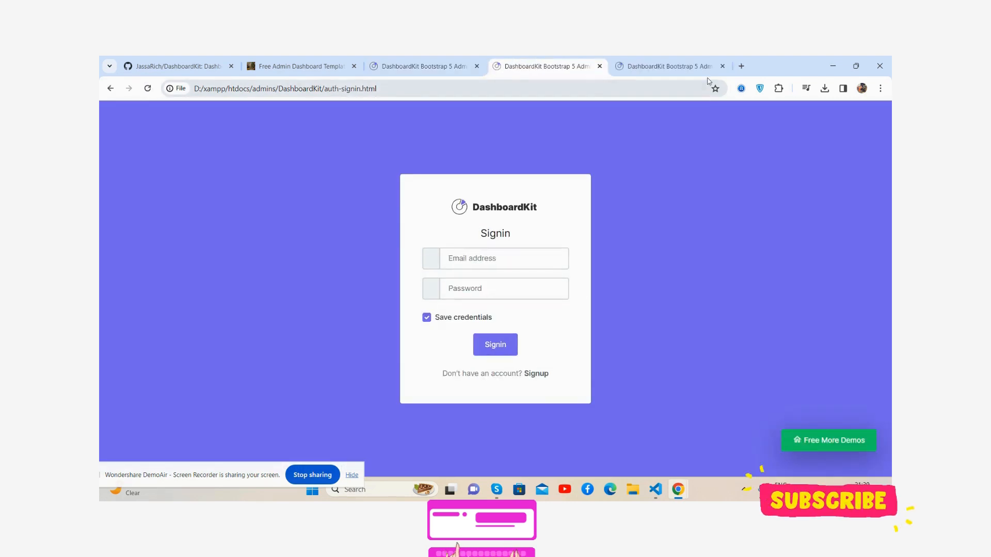
click(722, 65)
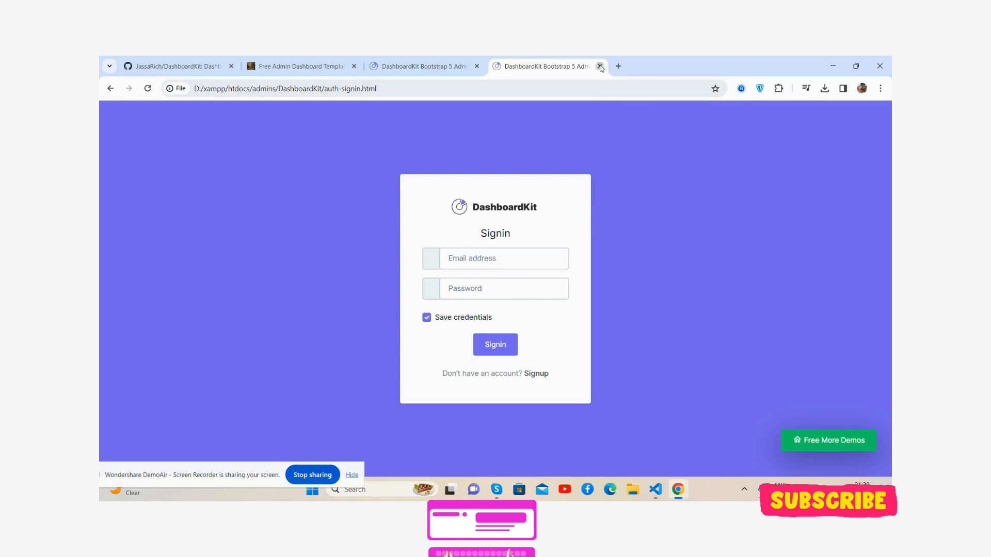
click(599, 65)
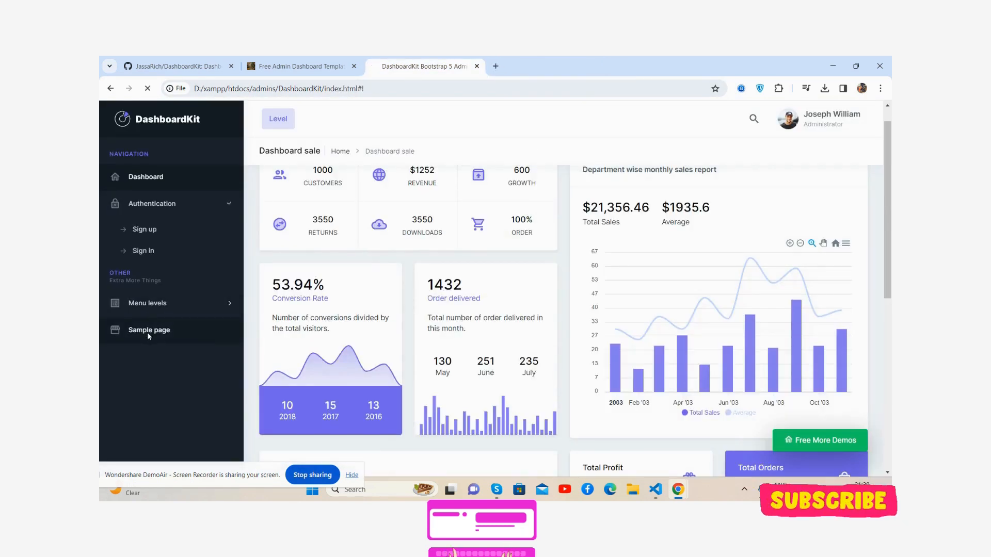
click(149, 329)
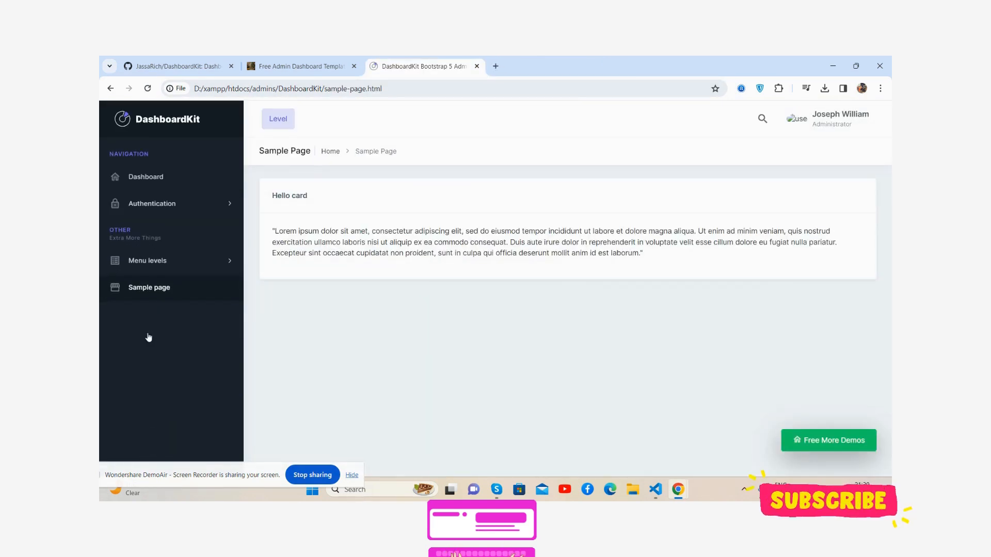
mouse_move(301, 65)
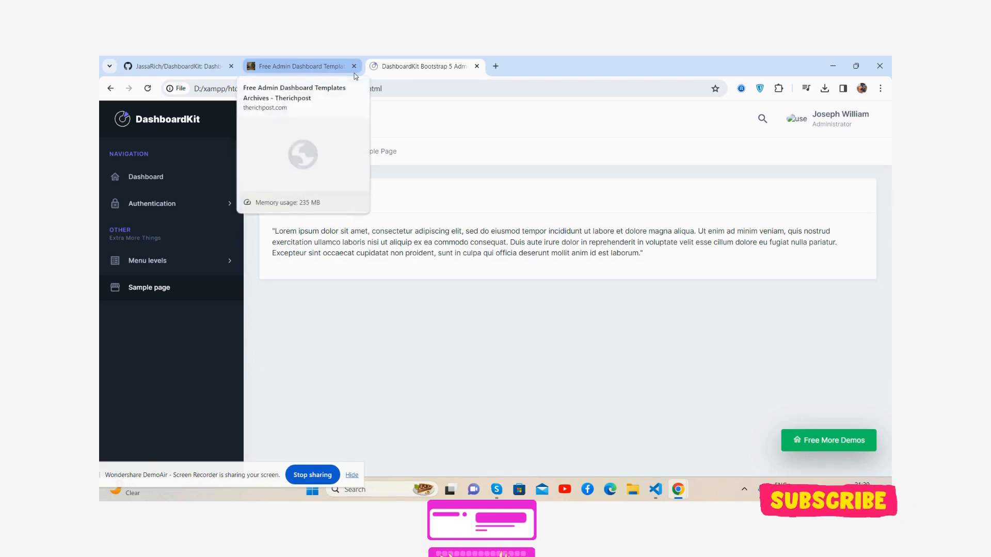
Skim the Therichpost templates listing, close it, then go to Dashboard and the GitHub tab.
click(300, 65)
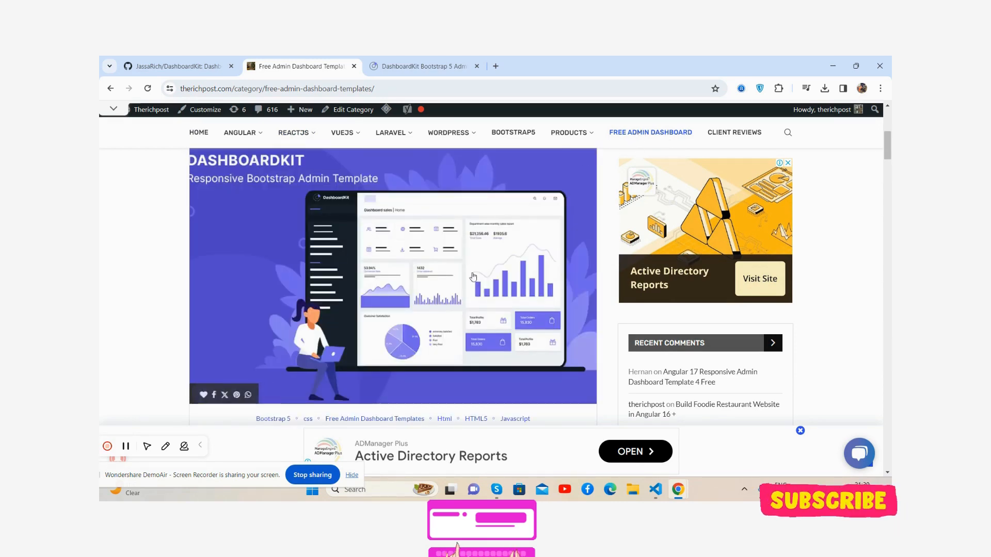
scroll(down, 3)
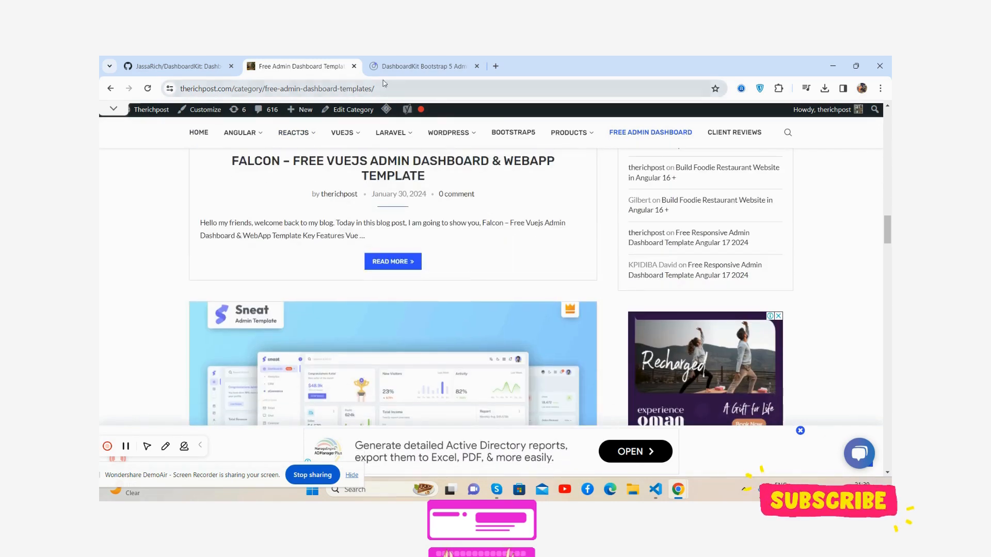
click(422, 66)
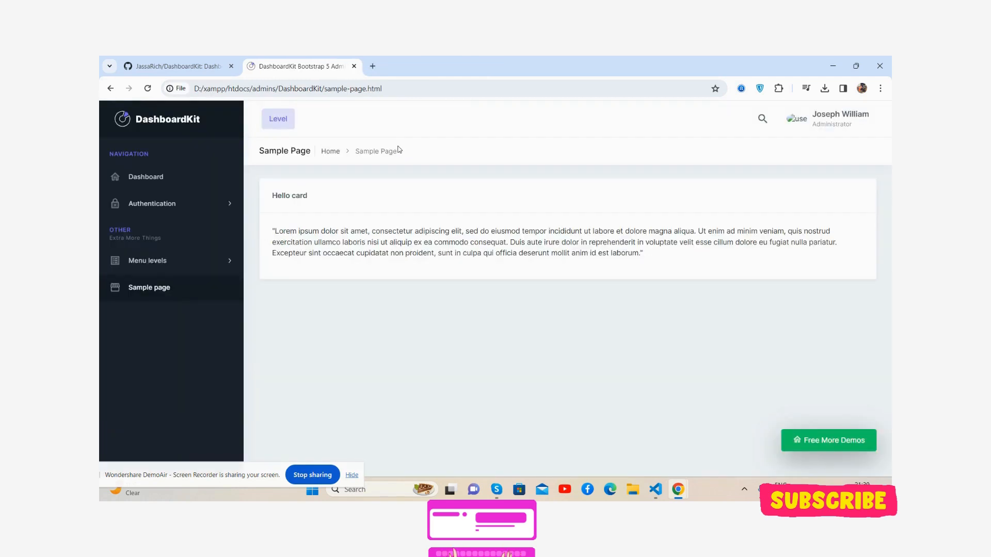
click(146, 177)
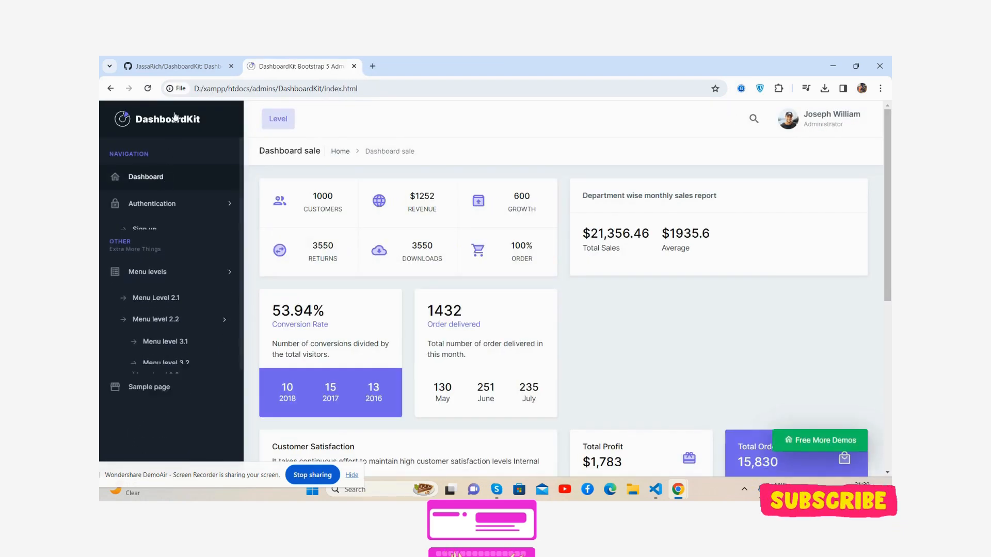
click(176, 66)
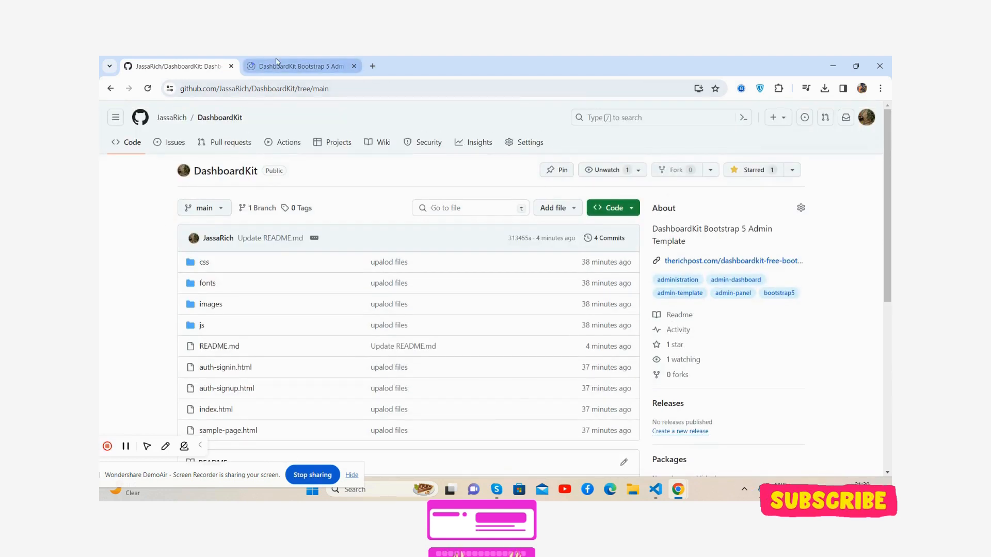
Switch back to the local DashboardKit dashboard tab.
click(298, 66)
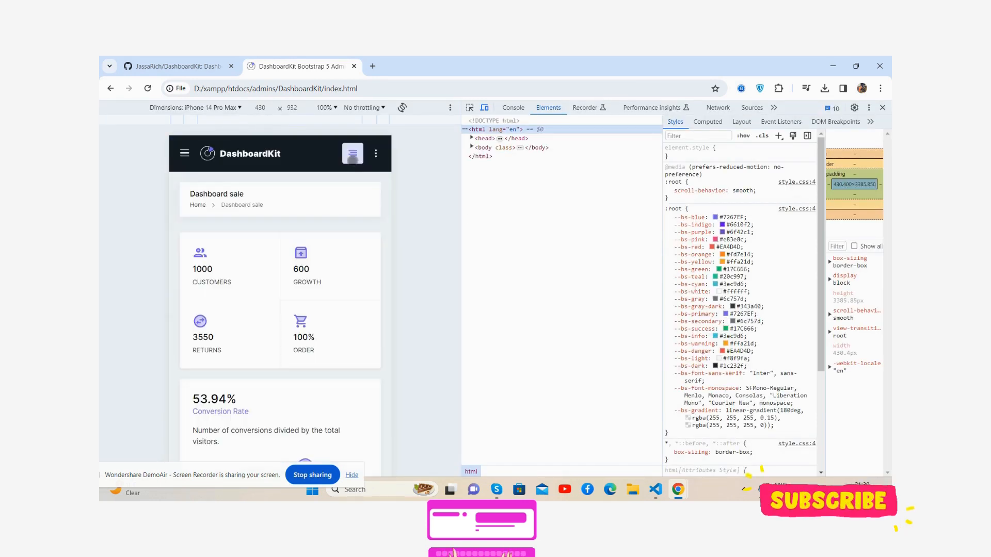
Toggle the mobile header options, preview at iPad Pro, then close DevTools.
click(183, 153)
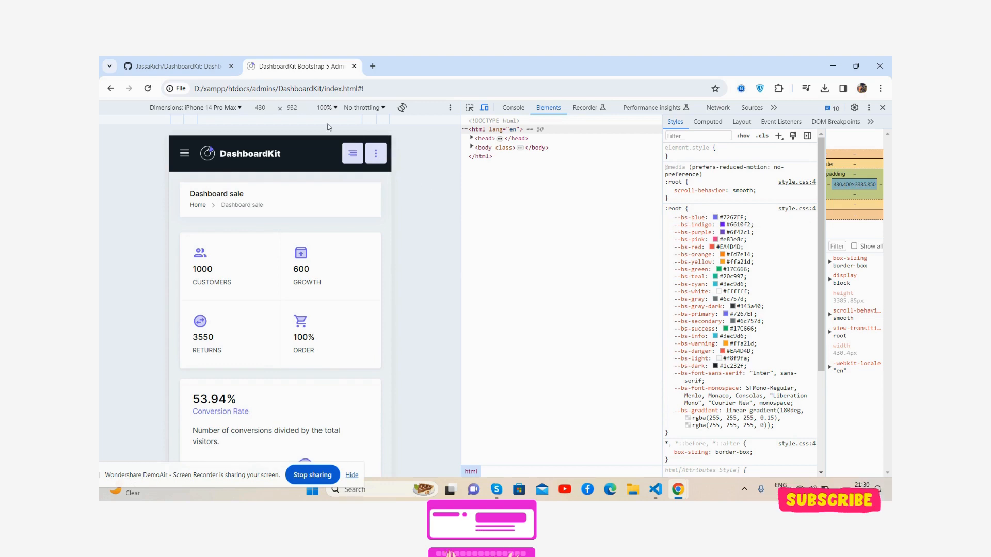
click(193, 107)
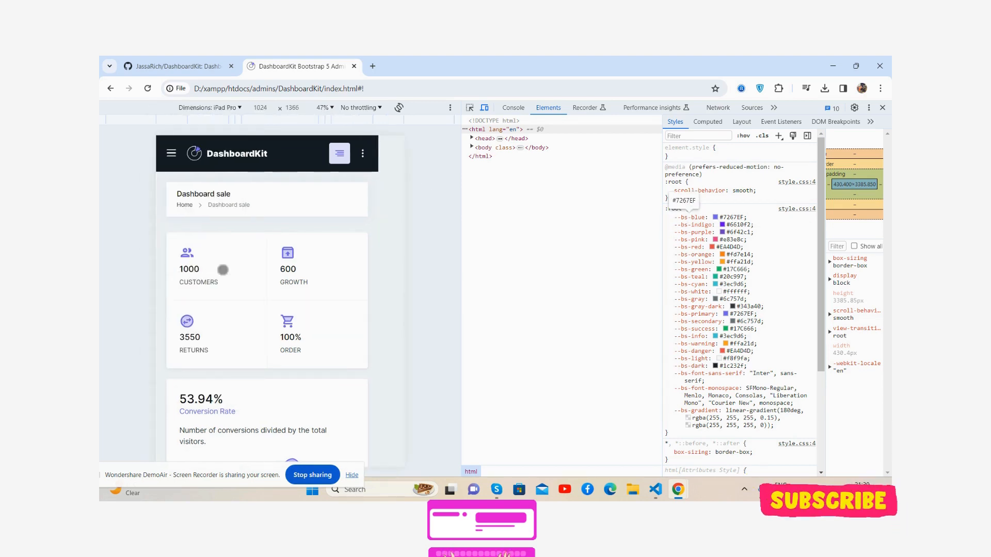
click(882, 107)
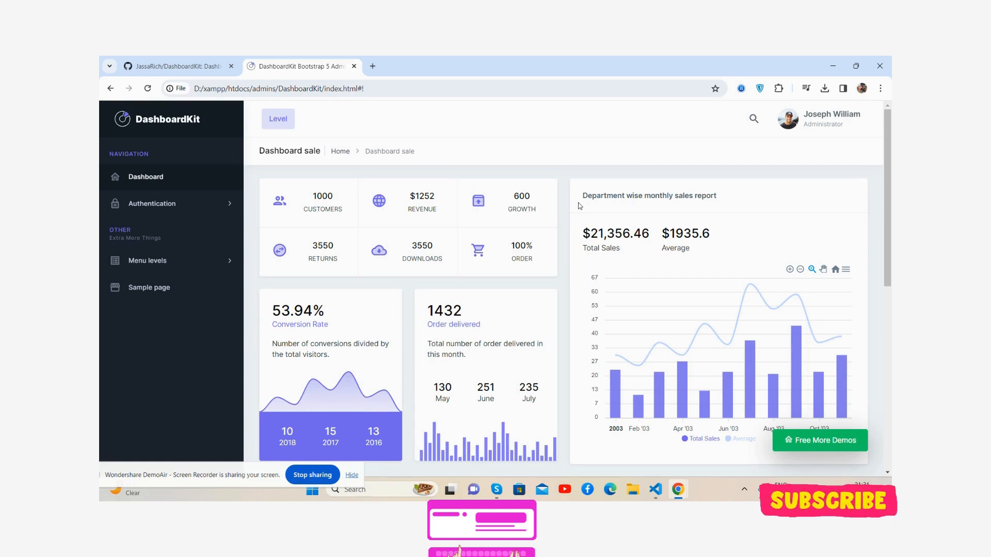
mouse_move(526, 218)
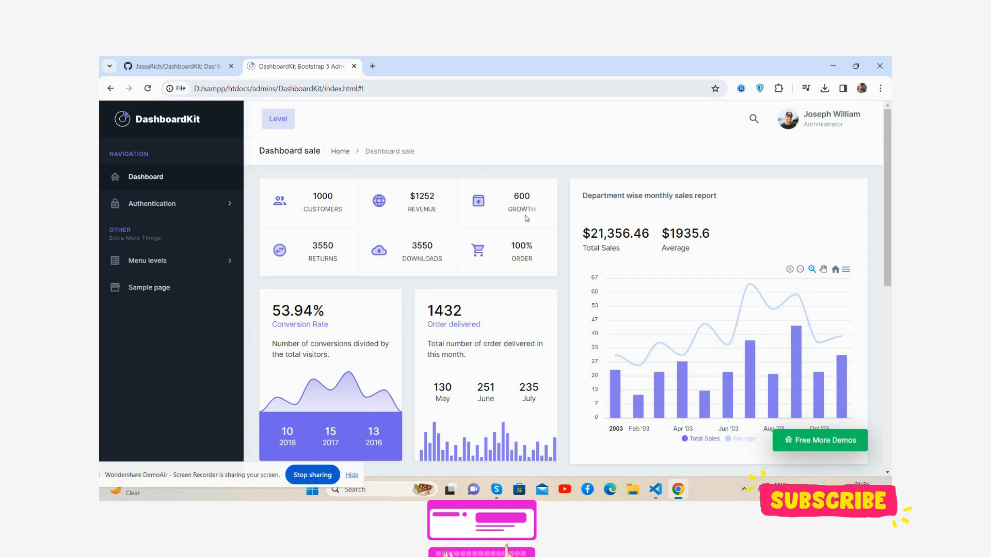
mouse_move(844, 278)
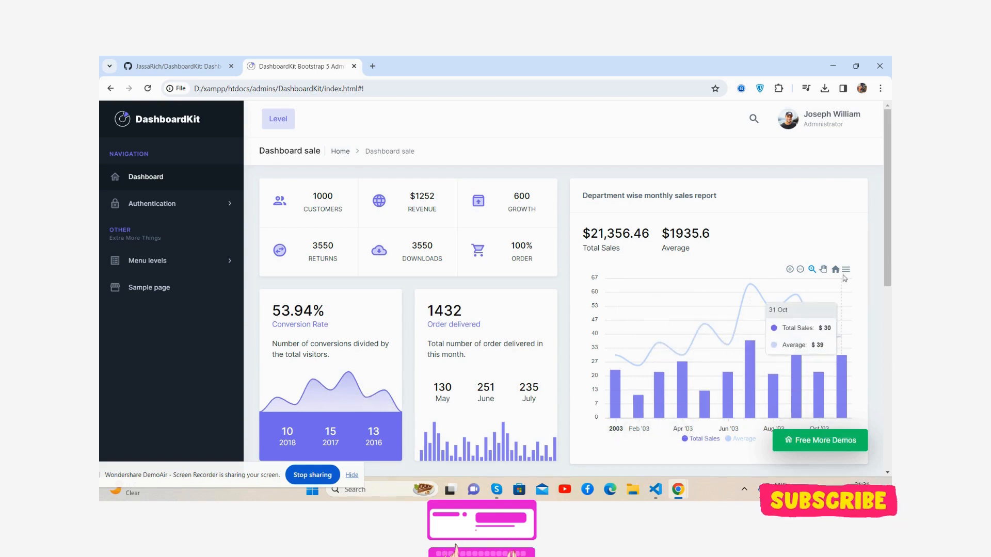
mouse_move(463, 358)
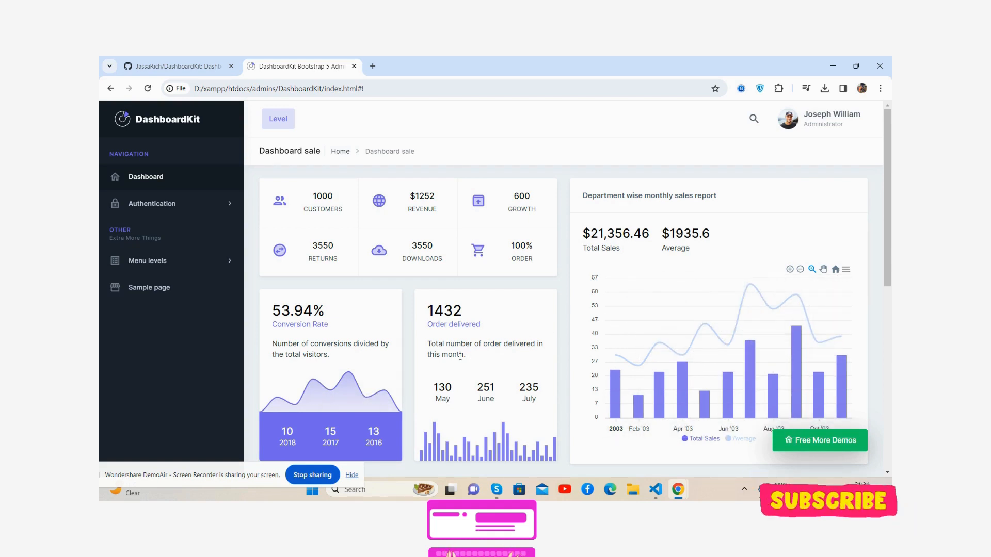